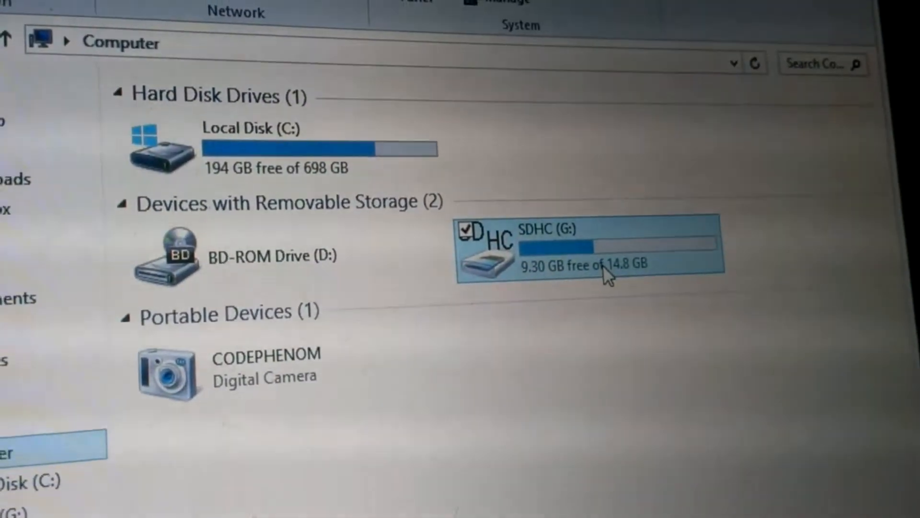
Step: Format the SDHC (G:) card as FAT32 with Quick Format
right_click(586, 258)
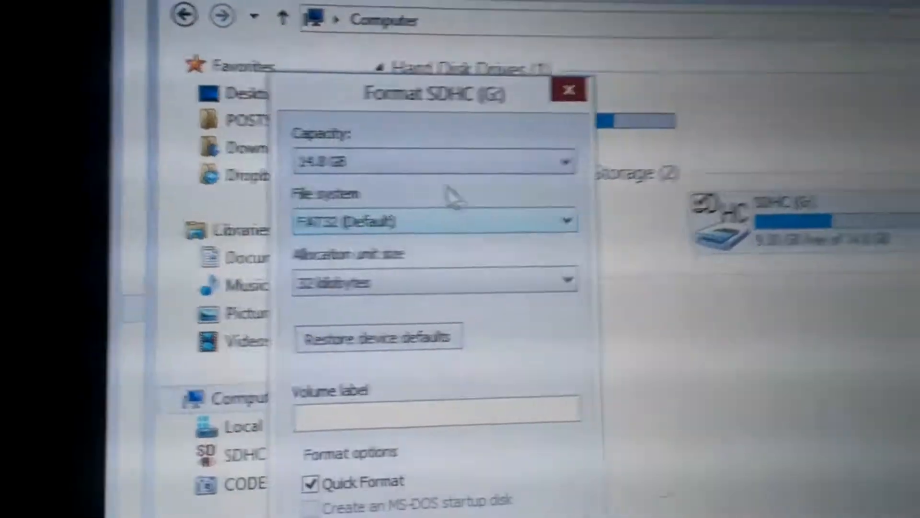
left_click(417, 221)
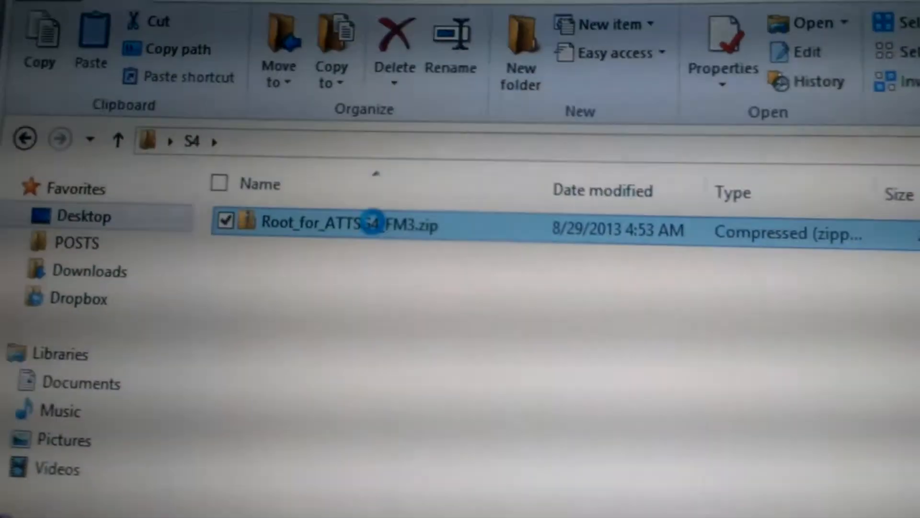
Step: Extract the Root zip in the S4 folder and acknowledge the format-complete notice
right_click(351, 226)
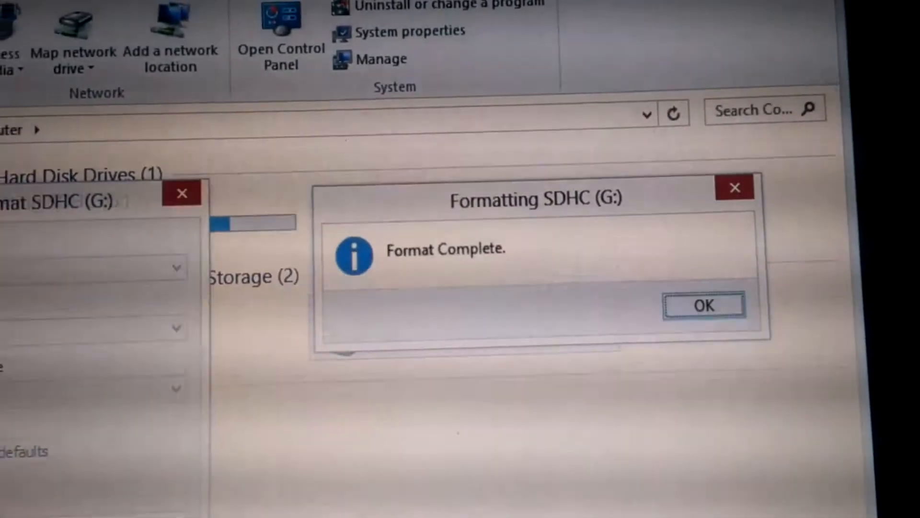
left_click(703, 304)
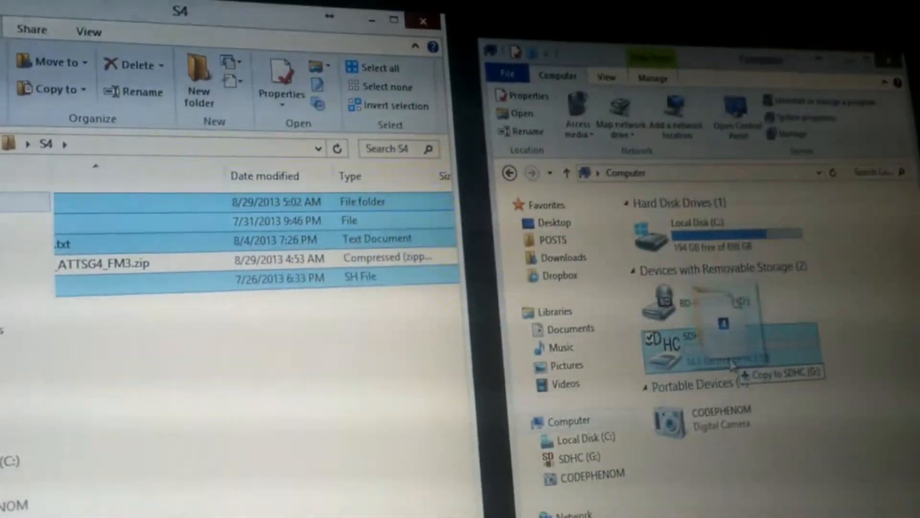
Step: Drop the extracted root folder, text document and SH file onto SDHC (G:)
left_click(733, 349)
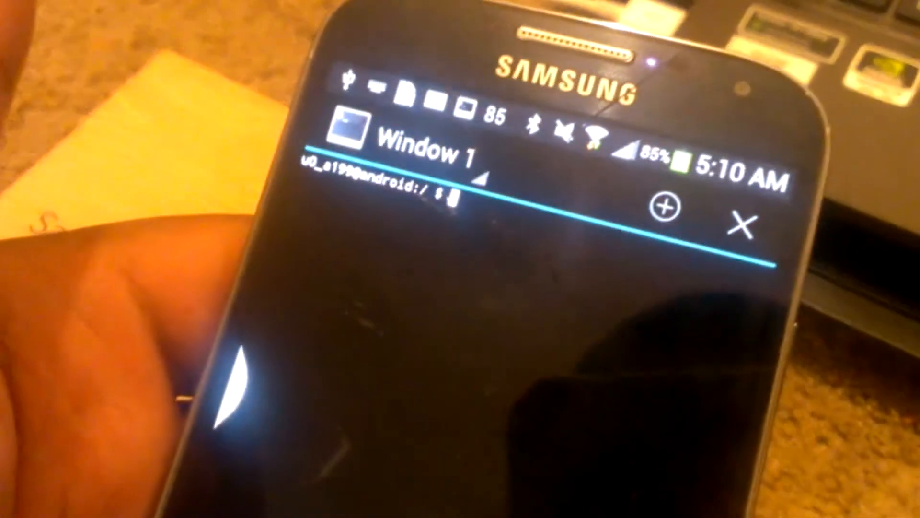
Step: Change the terminal directory to /mnt/extSdCard where the root files sit
type("cd /mnt/extSdCard")
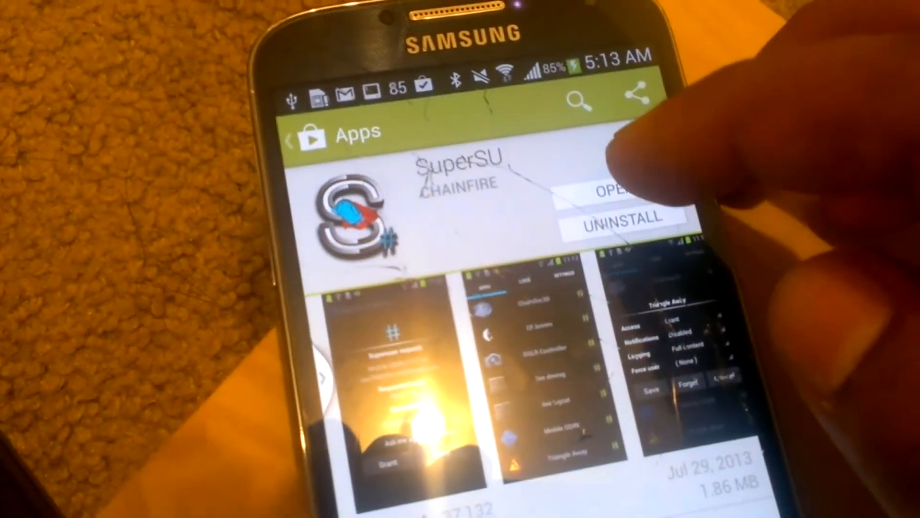
Step: Launch SuperSU from its Play Store page and continue the SU binary update
left_click(613, 194)
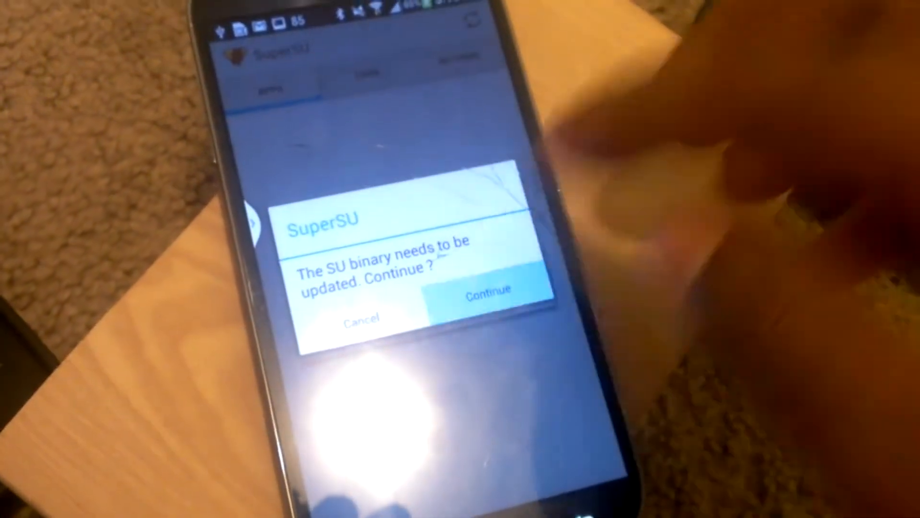
left_click(489, 293)
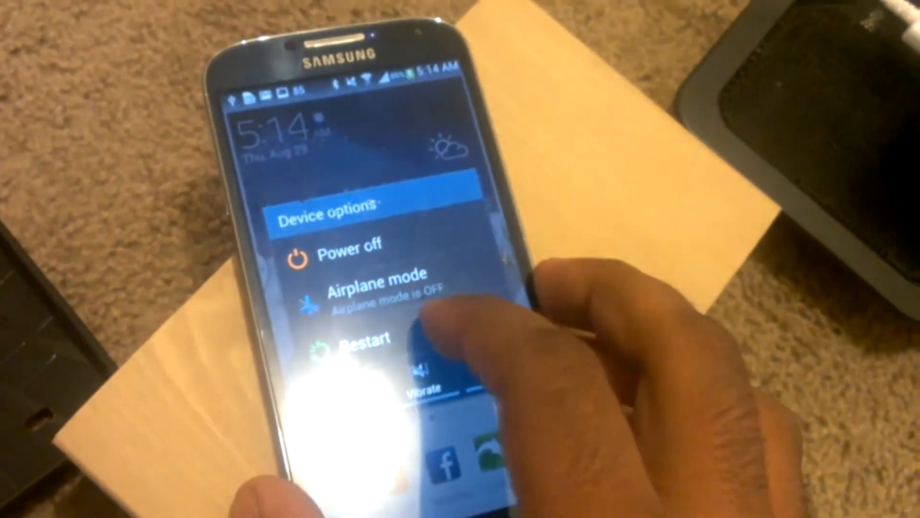
Step: Restart the phone, then launch Root Checker Basic from the app drawer
left_click(367, 338)
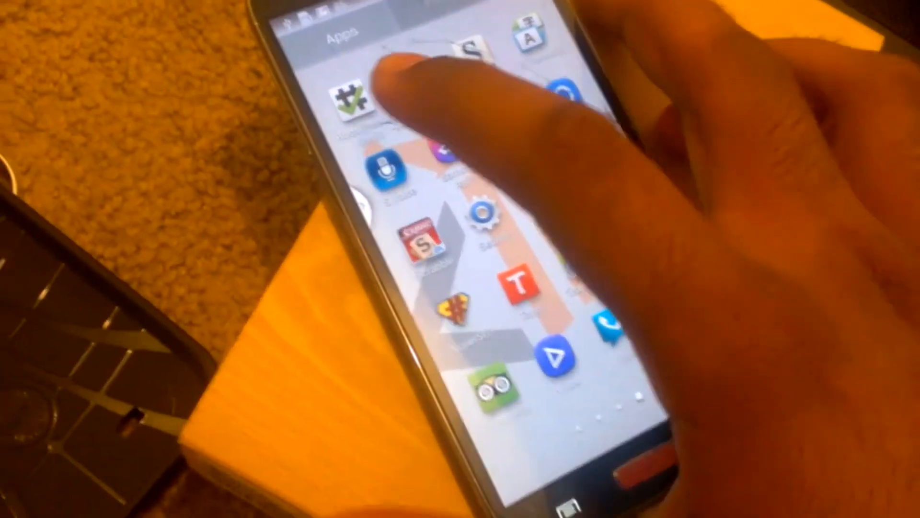
left_click(351, 106)
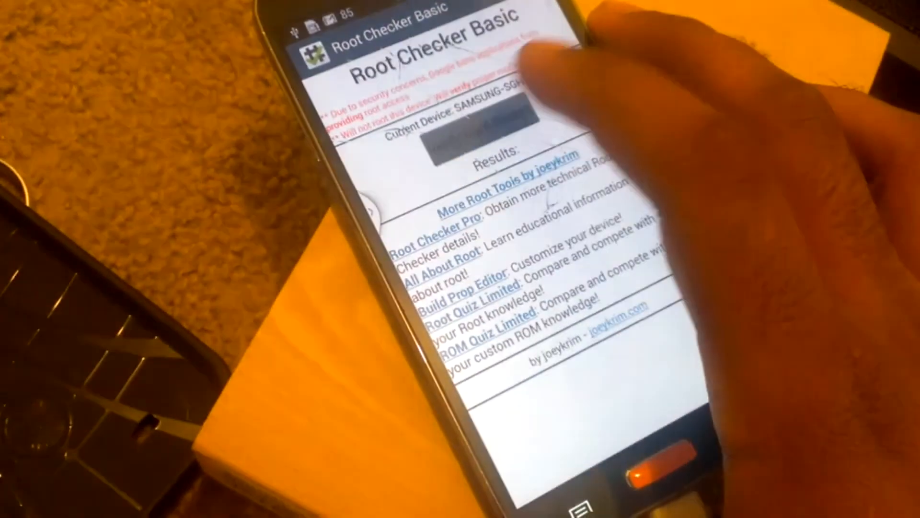